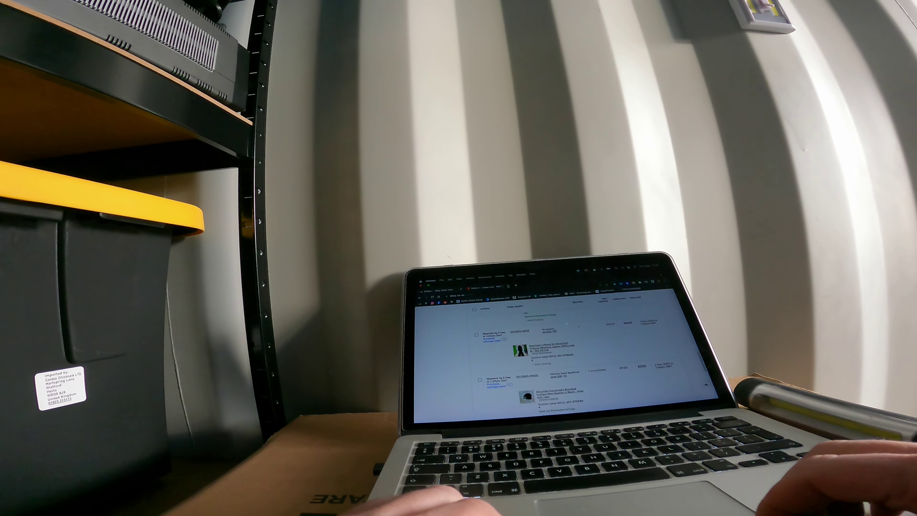
Step: Bring up the link context menu on the first purchased item's listing title
{"action": "right_click", "coordinate": [539, 341]}
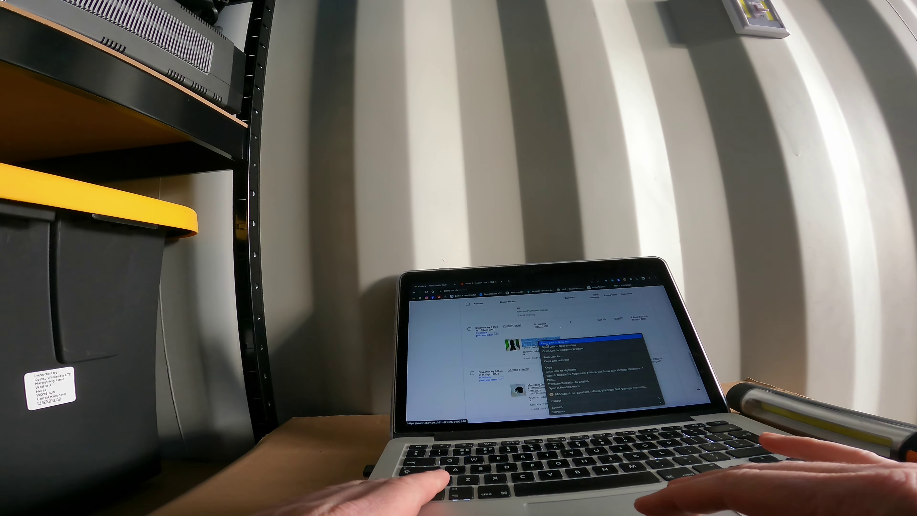